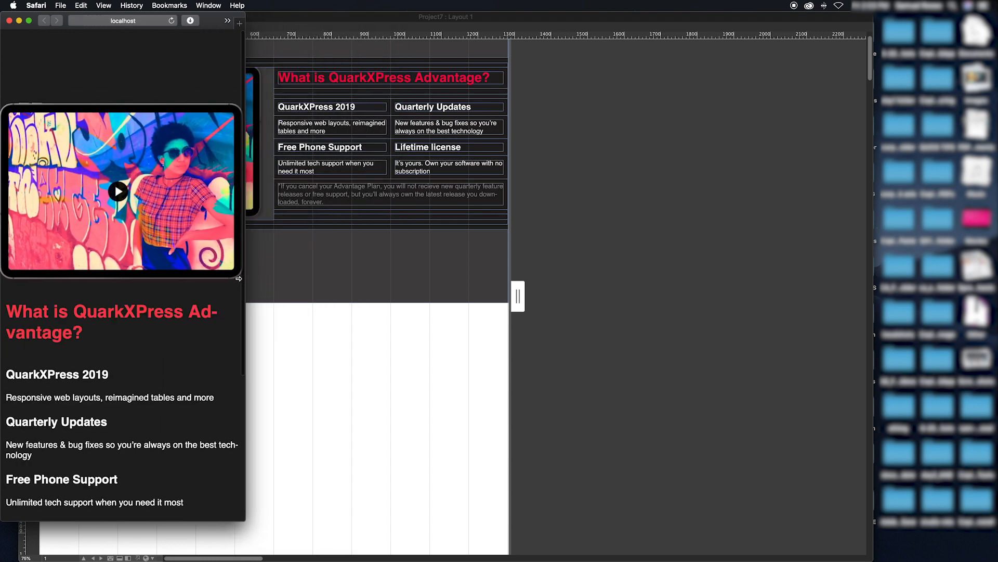
mouse_move(209, 277)
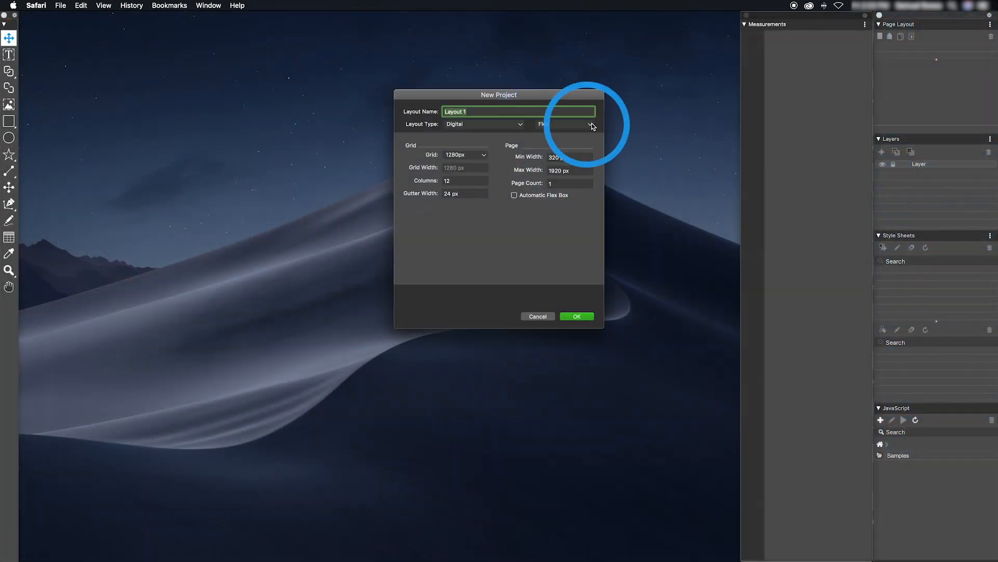
mouse_move(581, 309)
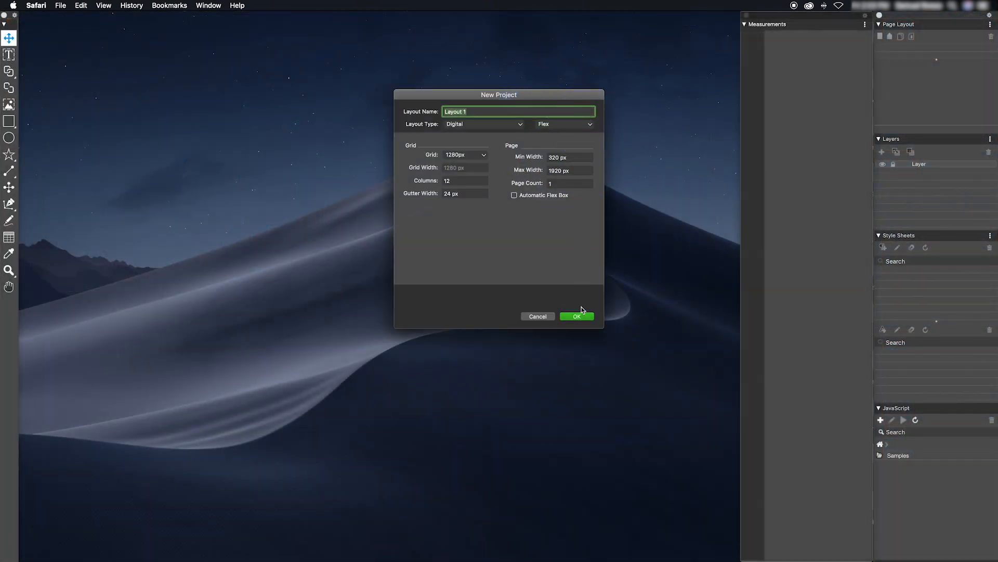
Step: Create a Digital Flex layout and open the Layout Blocks palette
click(576, 317)
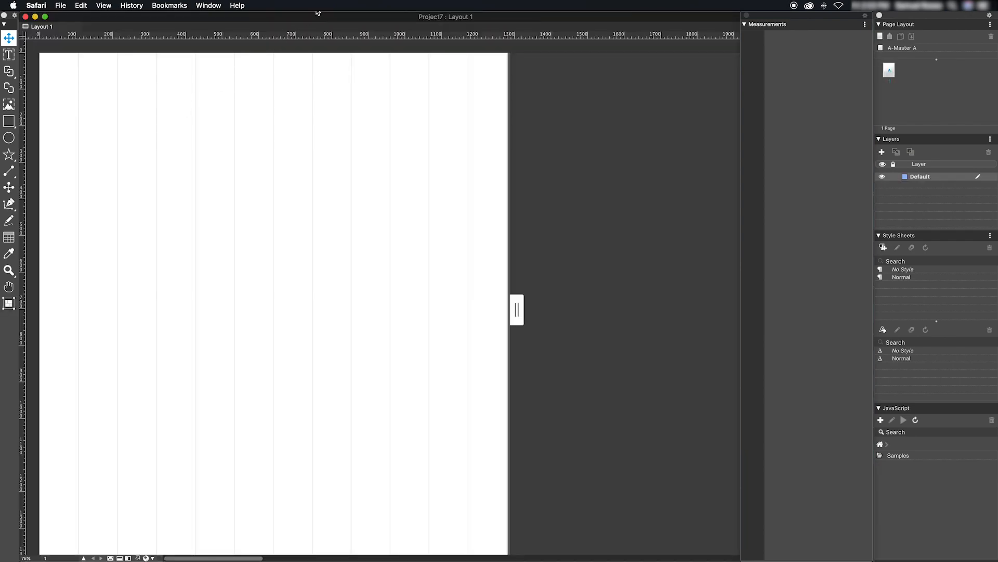
click(208, 5)
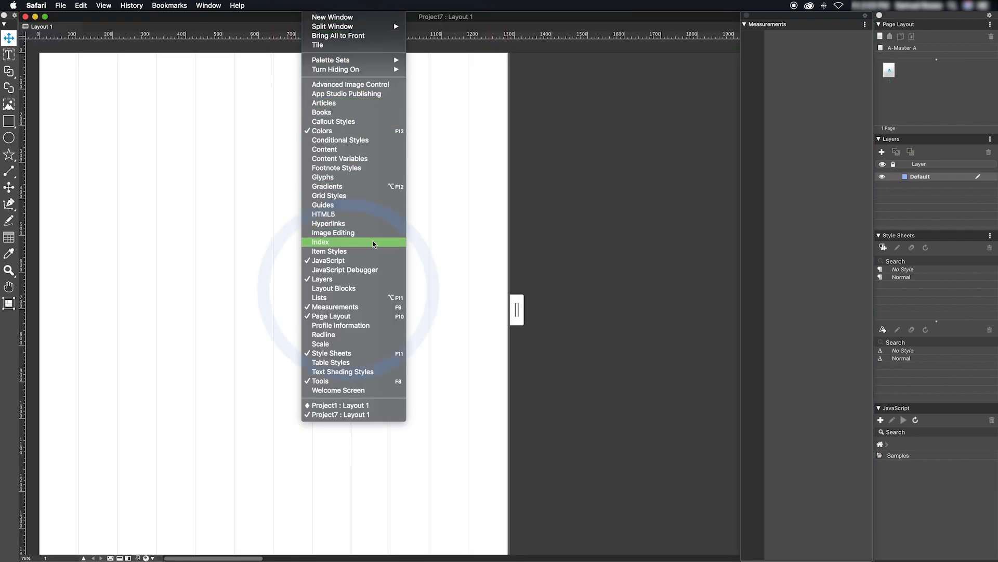
mouse_move(375, 291)
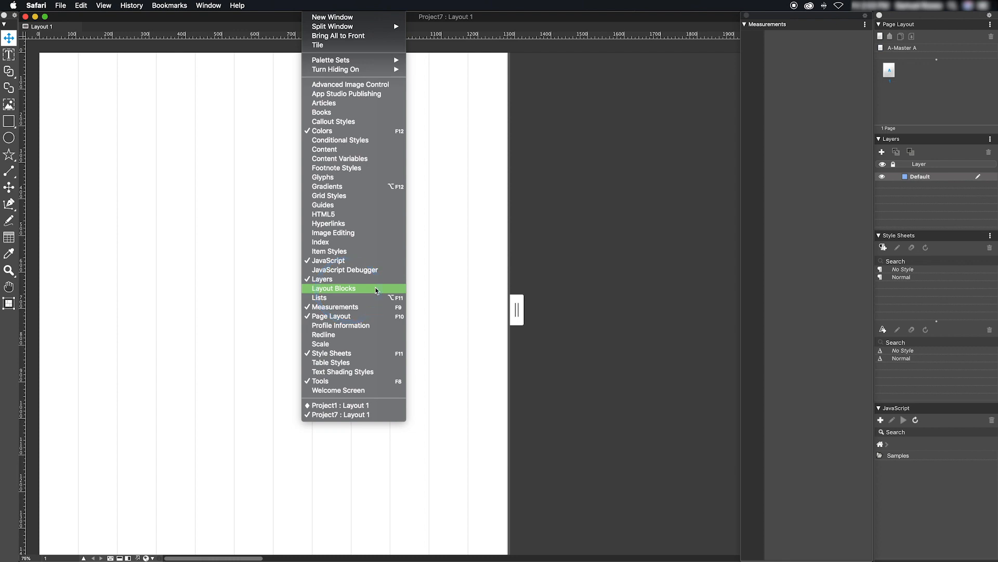
click(332, 287)
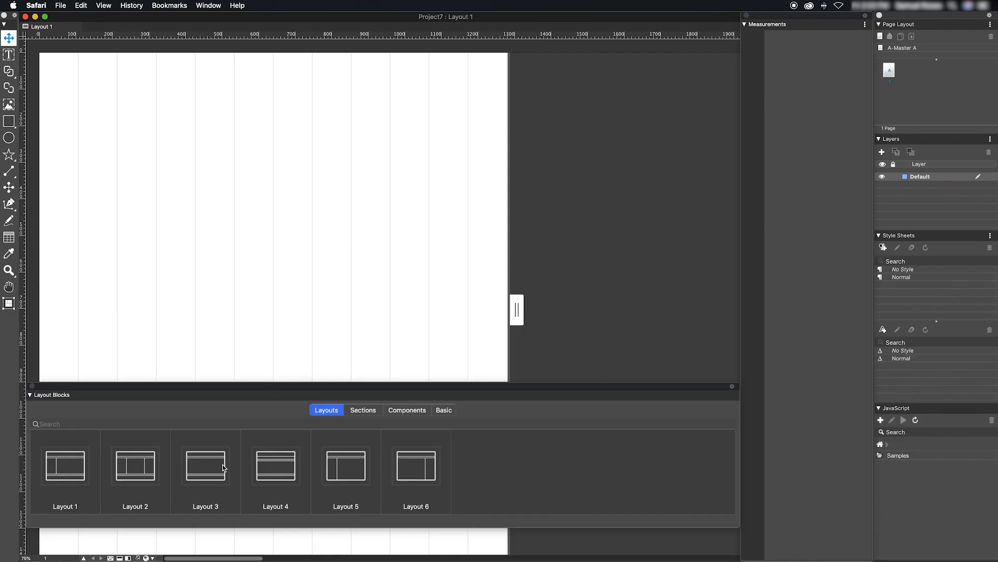
Step: Place Layout 3 on the page, then select its Row and Root Container
click(205, 464)
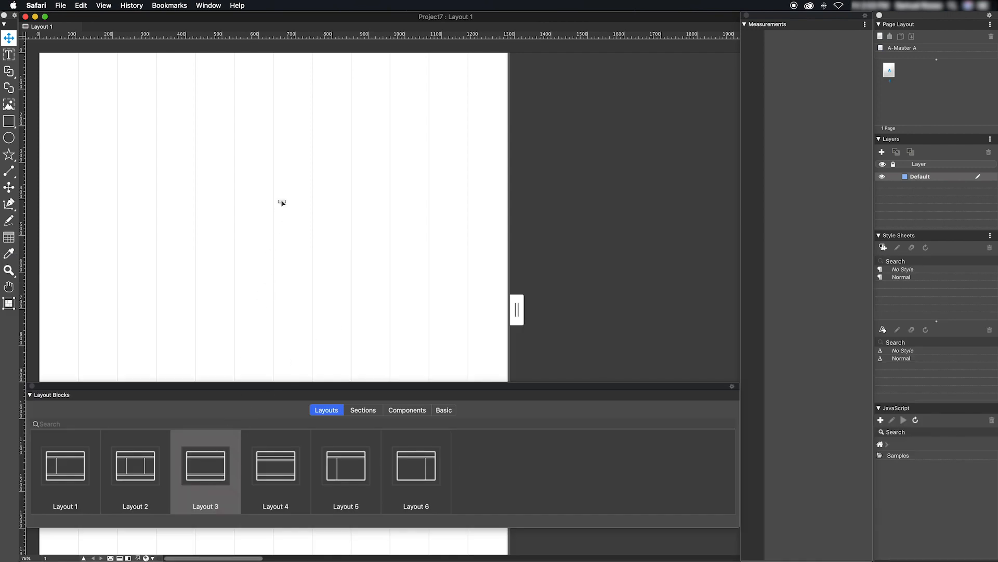
click(272, 191)
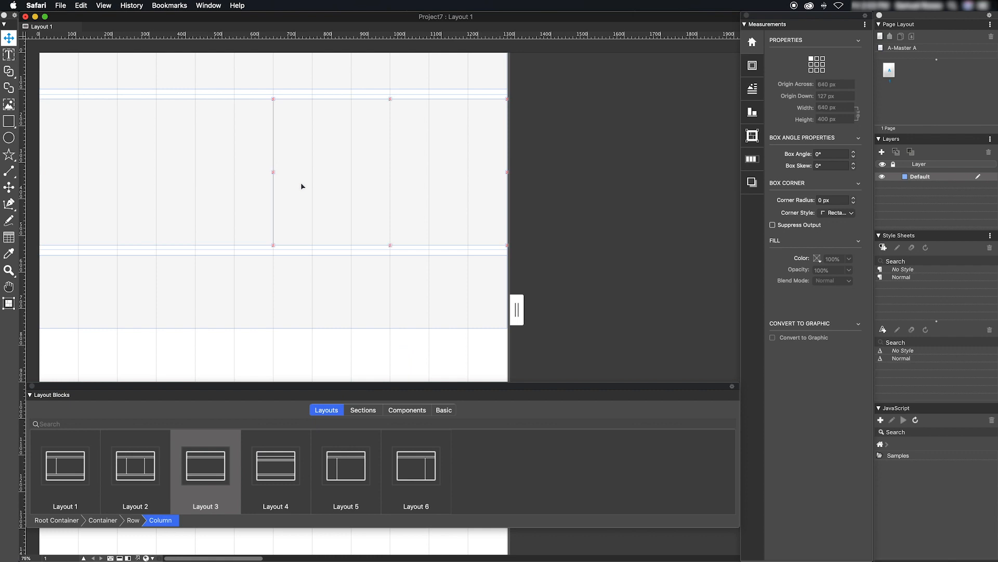
mouse_move(233, 185)
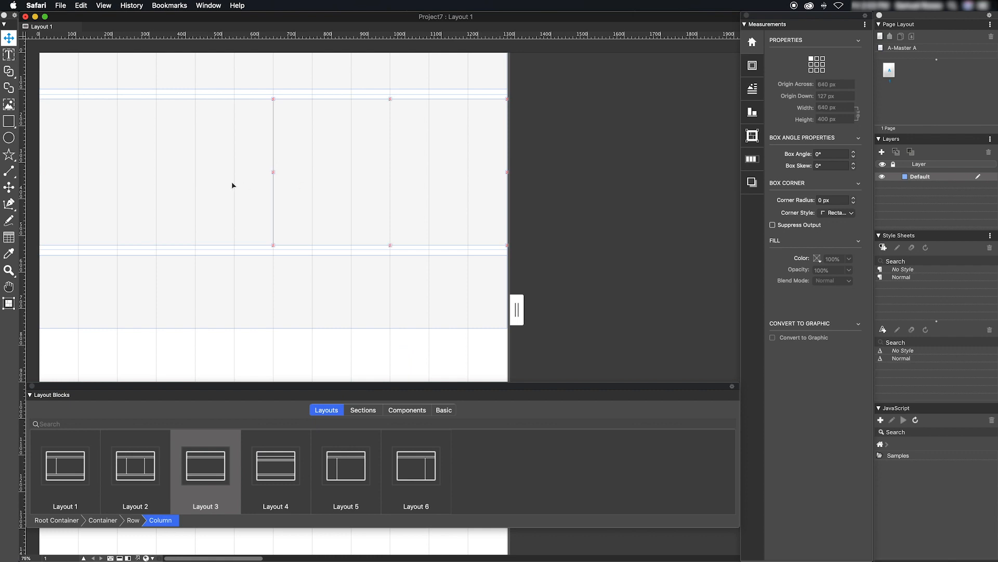
mouse_move(313, 184)
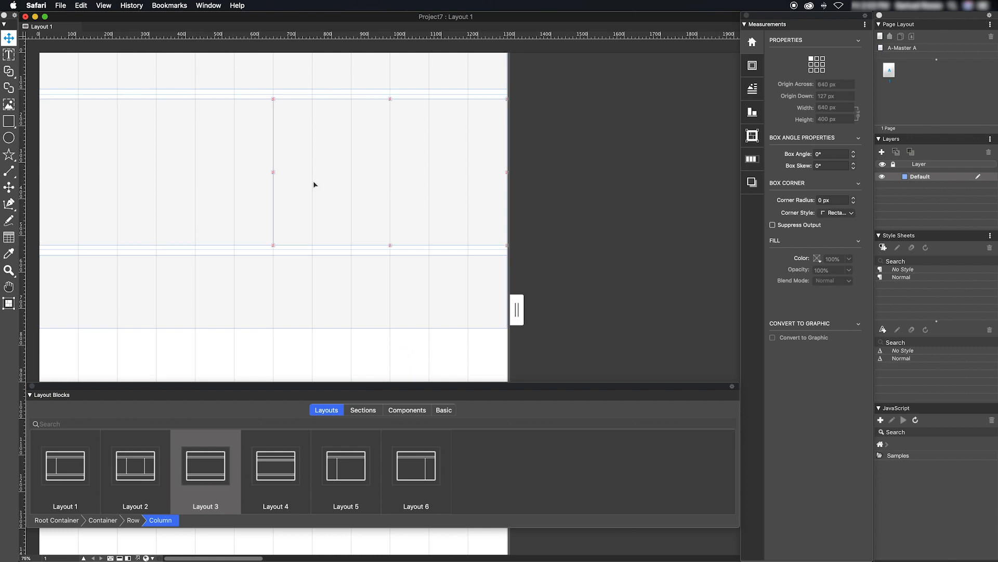
click(102, 520)
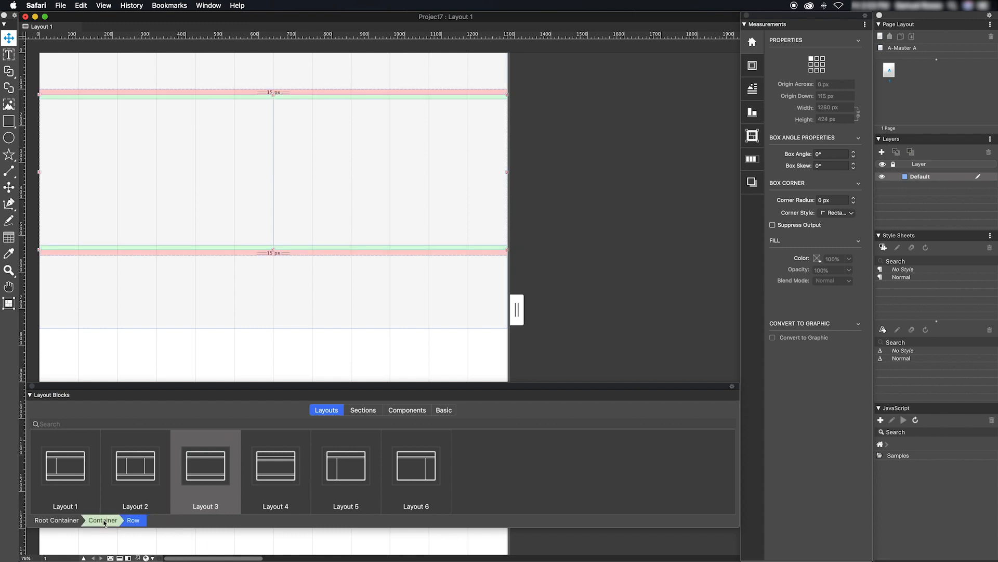
click(57, 520)
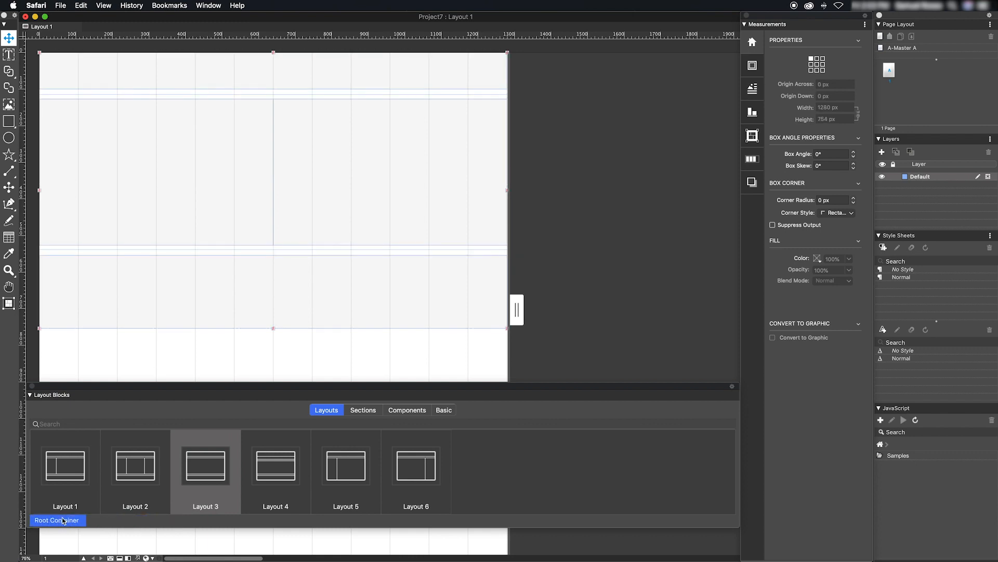
mouse_move(372, 194)
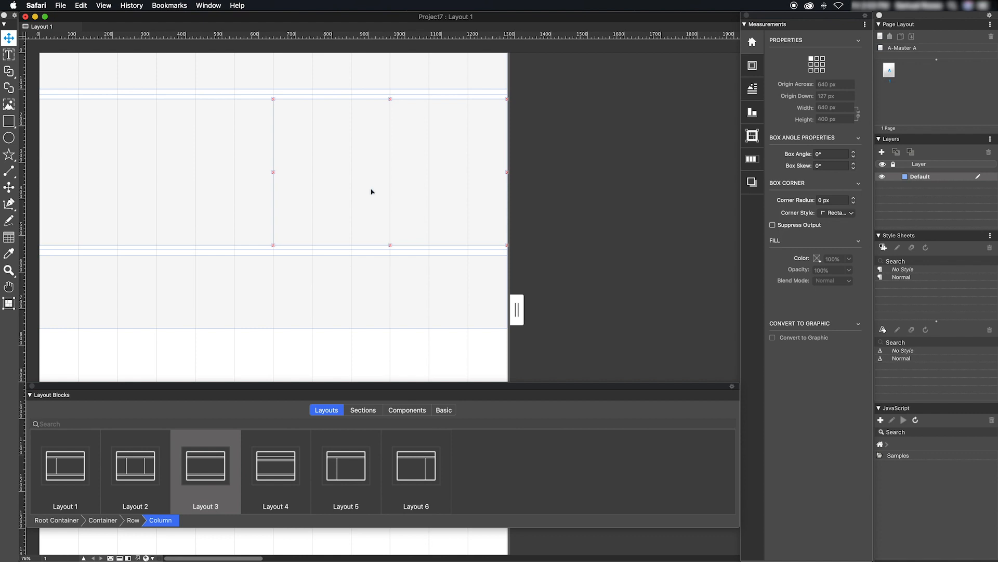
Step: Add Component 7 to the right column and type 'What is QuarkXPress Advantage?' as its heading
click(407, 409)
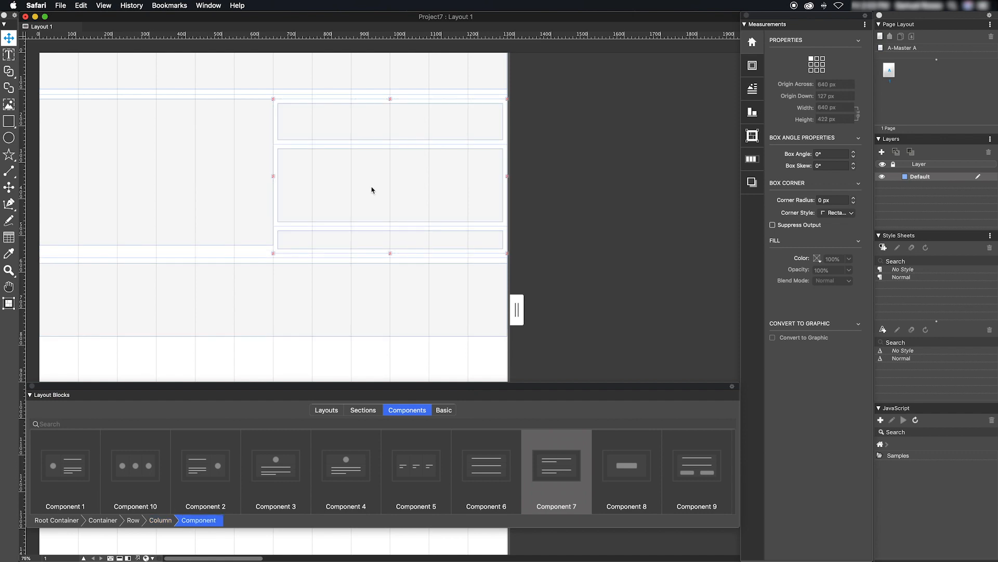
click(357, 122)
text(What is QuarkXPress Advantage?)
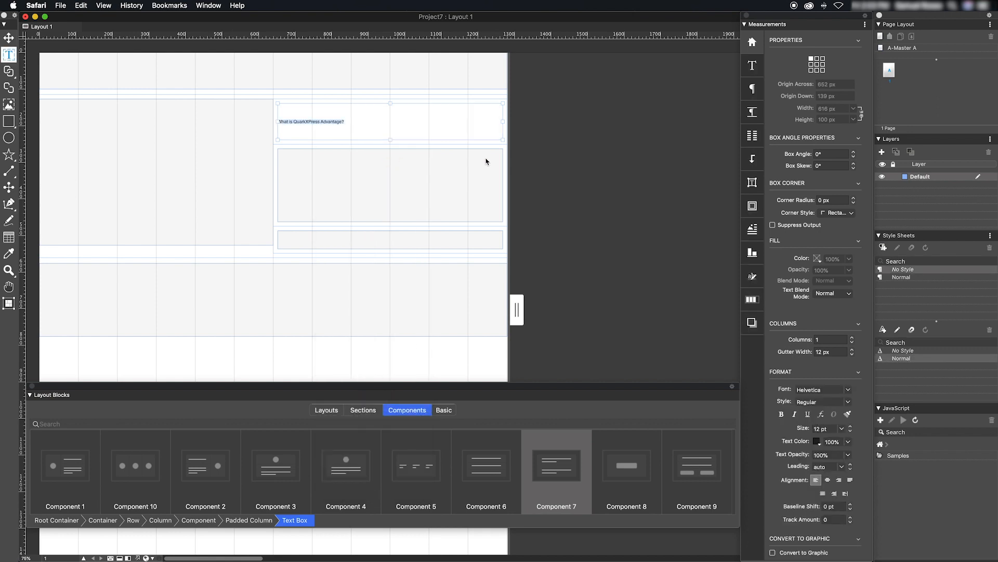
mouse_move(752, 66)
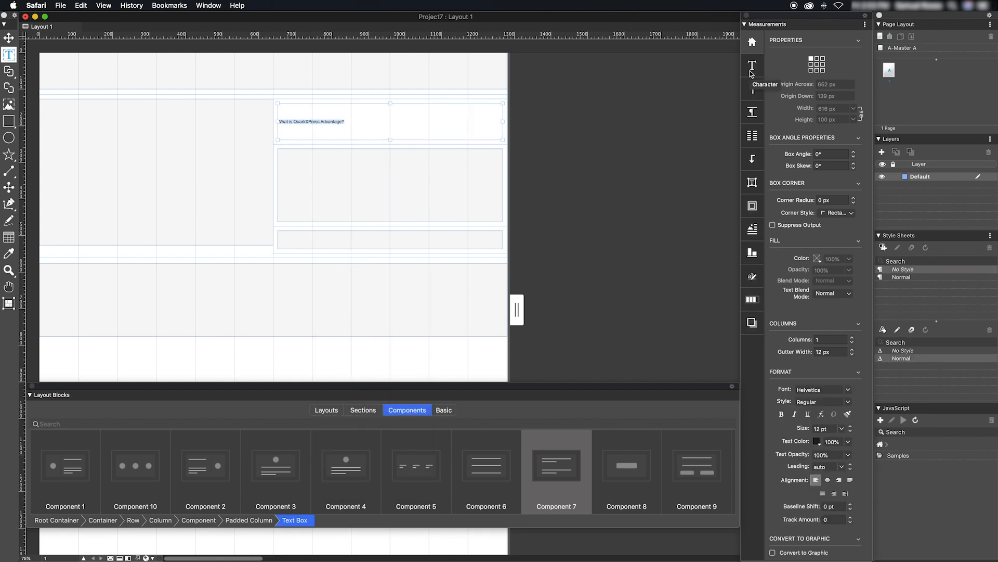
Step: Format the heading 'What is QuarkXPress Advantage?' as 36 pt bold red text
click(751, 67)
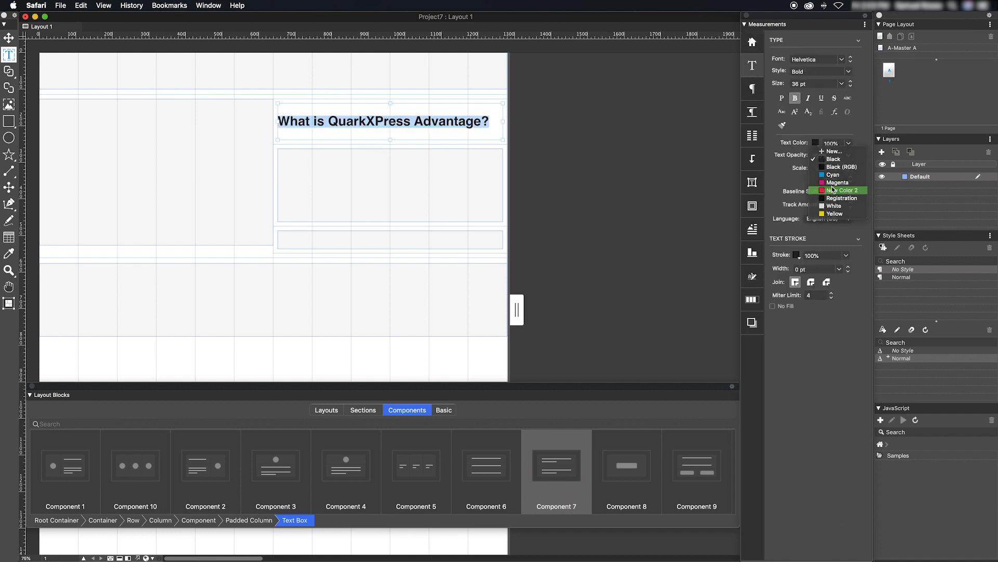
click(839, 190)
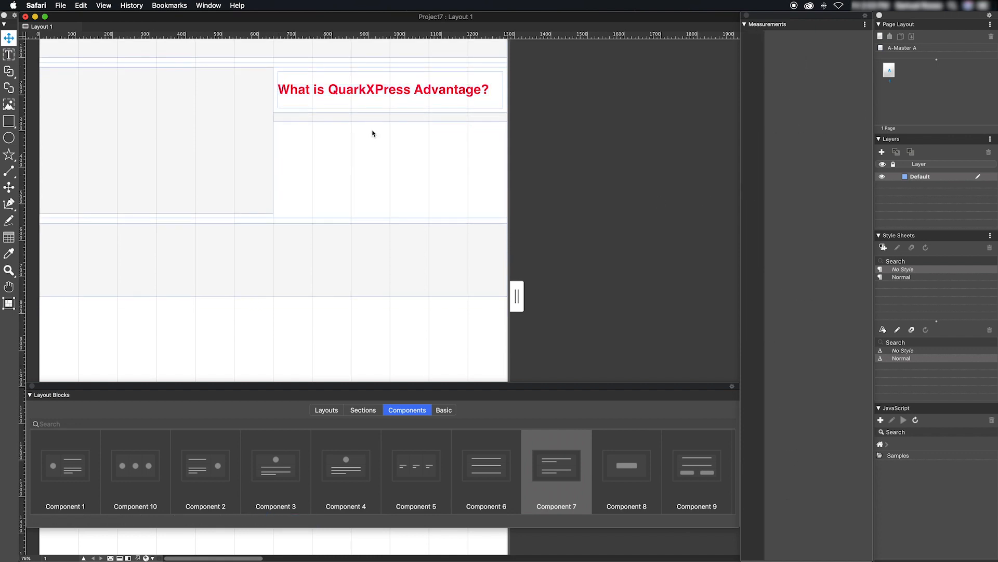
Step: Select the red heading's text box and show its Flex Item size, margin and grow settings
click(389, 89)
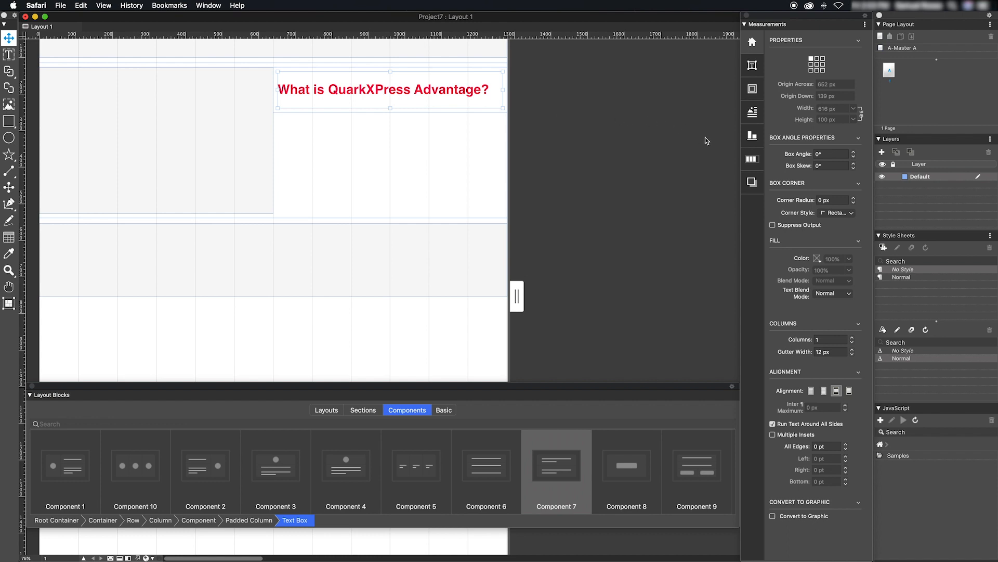
click(752, 158)
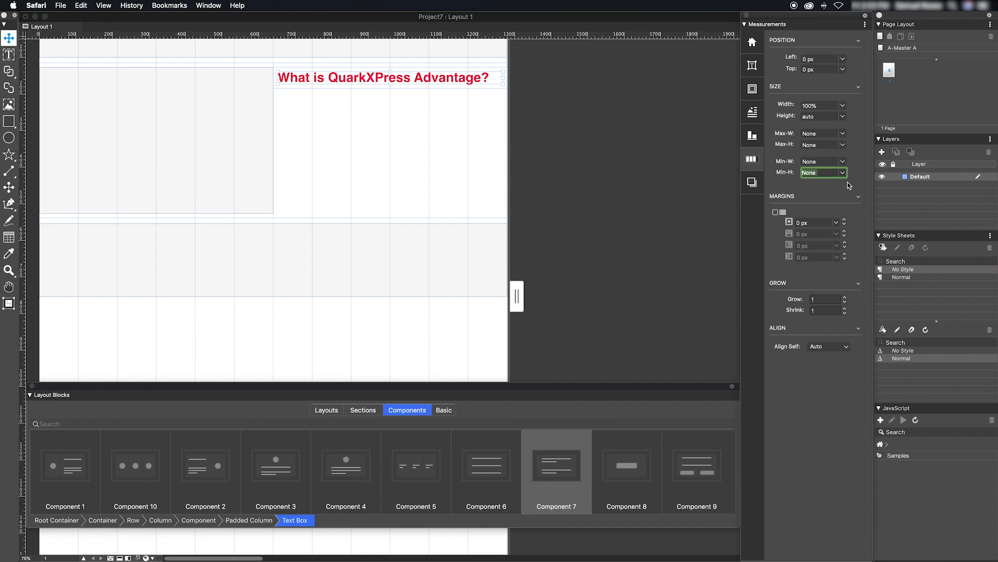
mouse_move(839, 185)
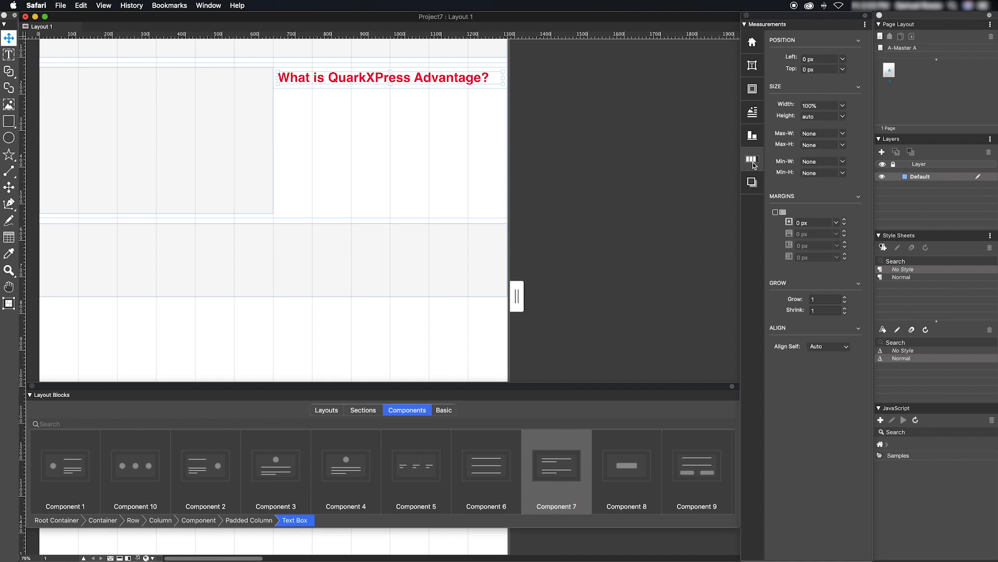
mouse_move(477, 336)
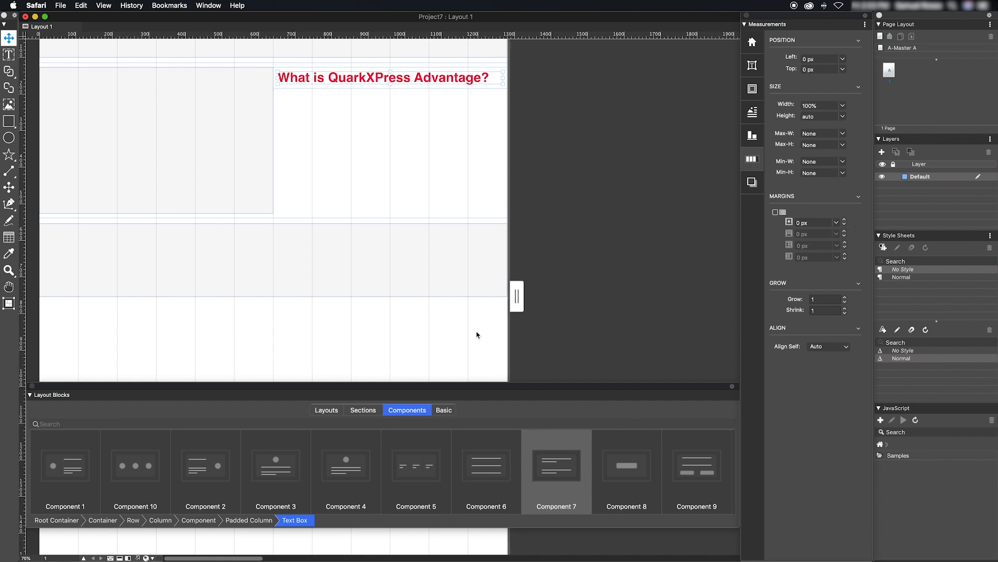
Step: Set the heading column's bottom padding to 100 px in Flex Container settings
click(160, 520)
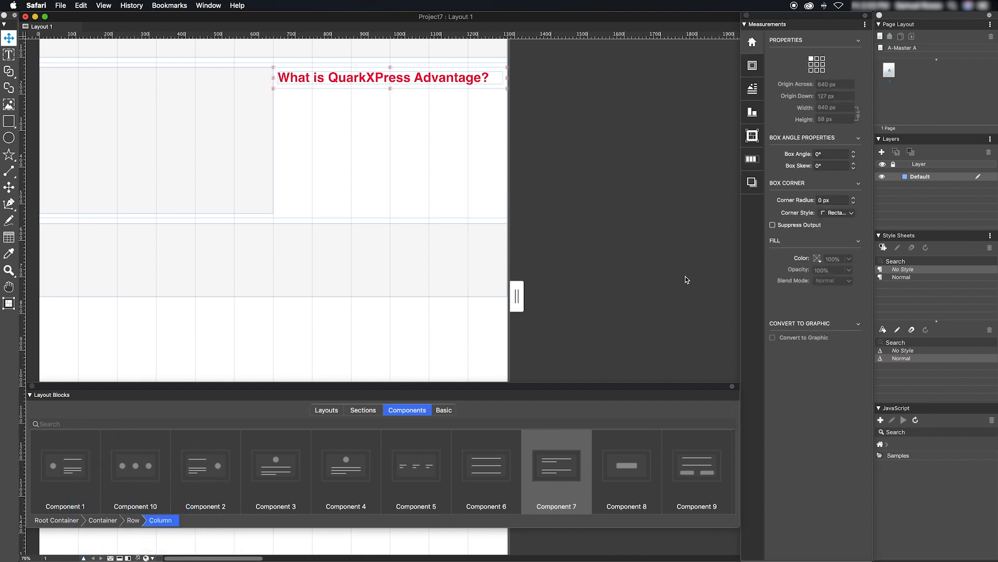
click(752, 135)
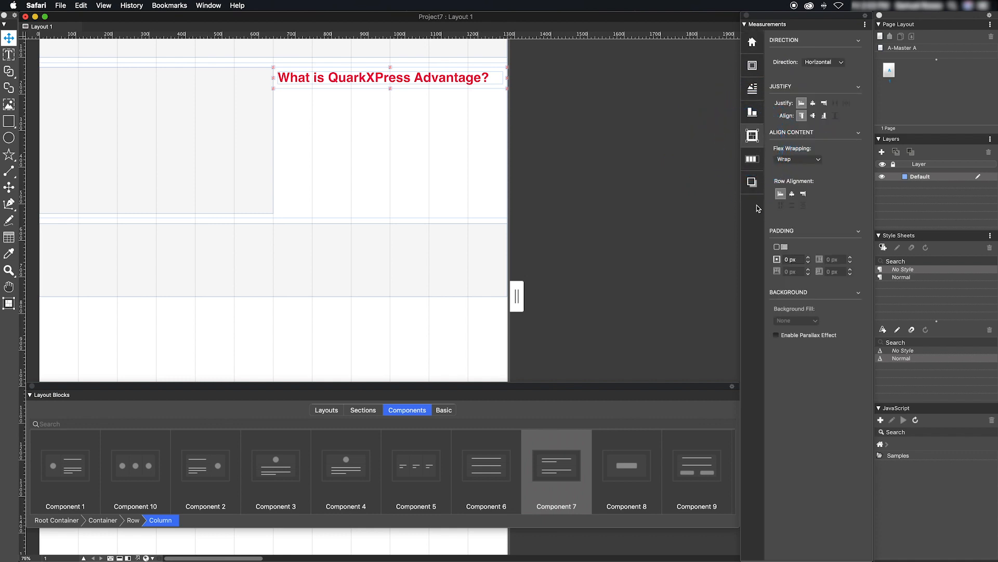
click(781, 230)
text(100)
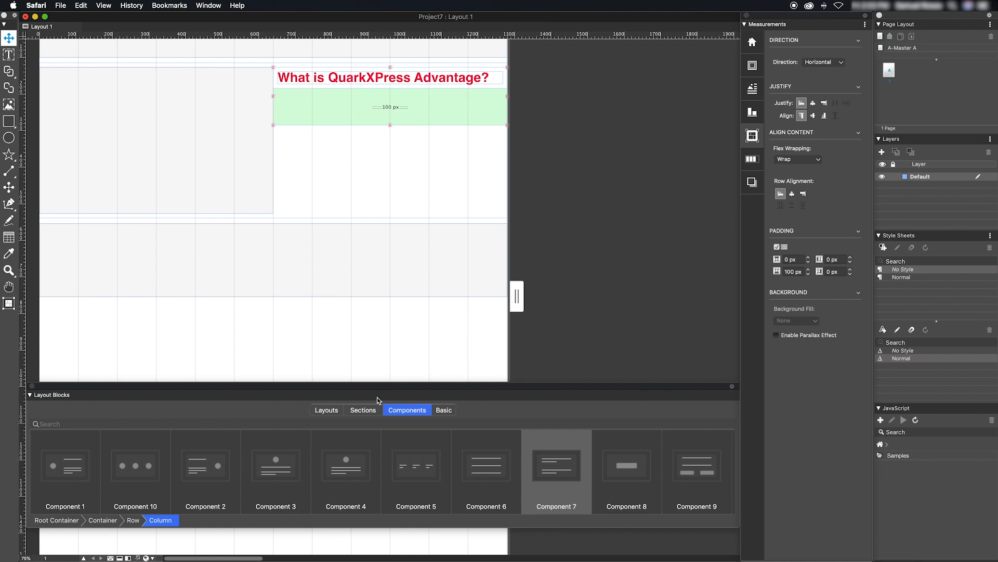
Step: Add the one-column Section 1 below the red heading
click(362, 409)
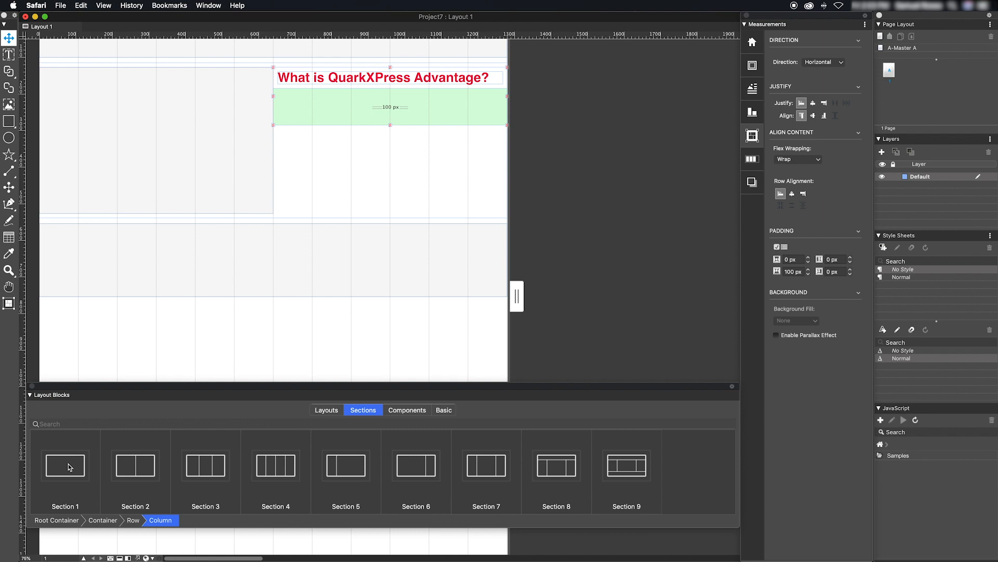
click(64, 465)
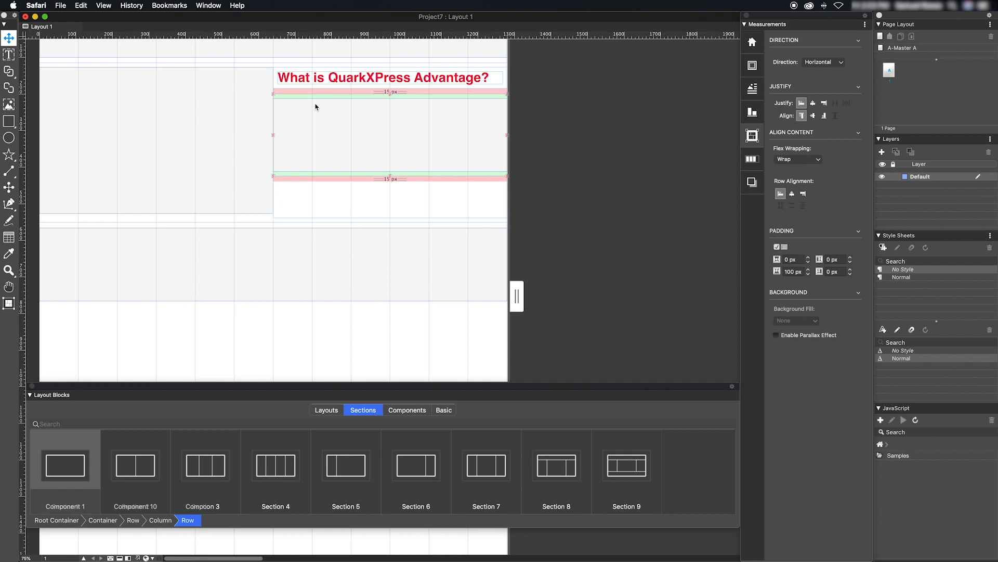
mouse_move(321, 140)
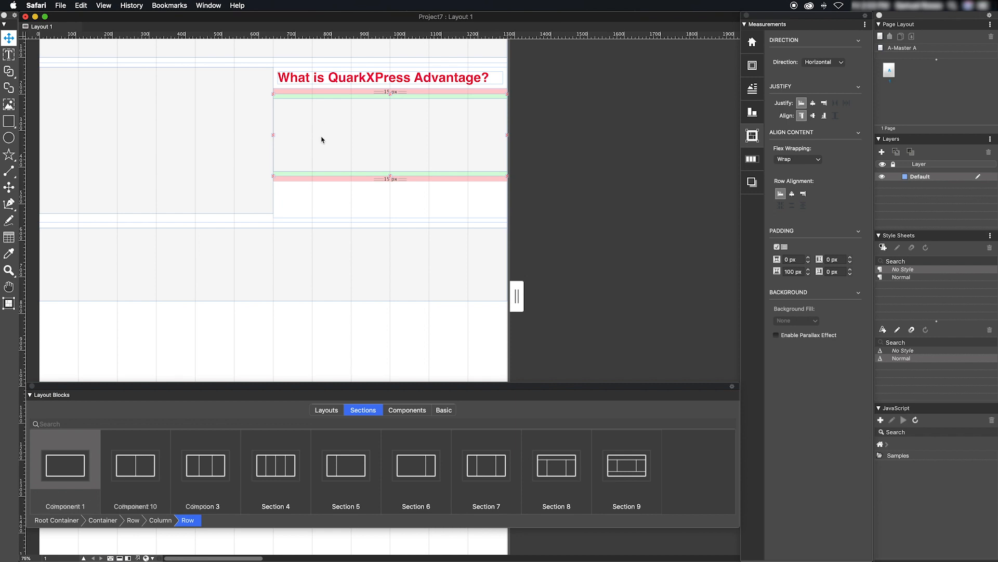
mouse_move(413, 412)
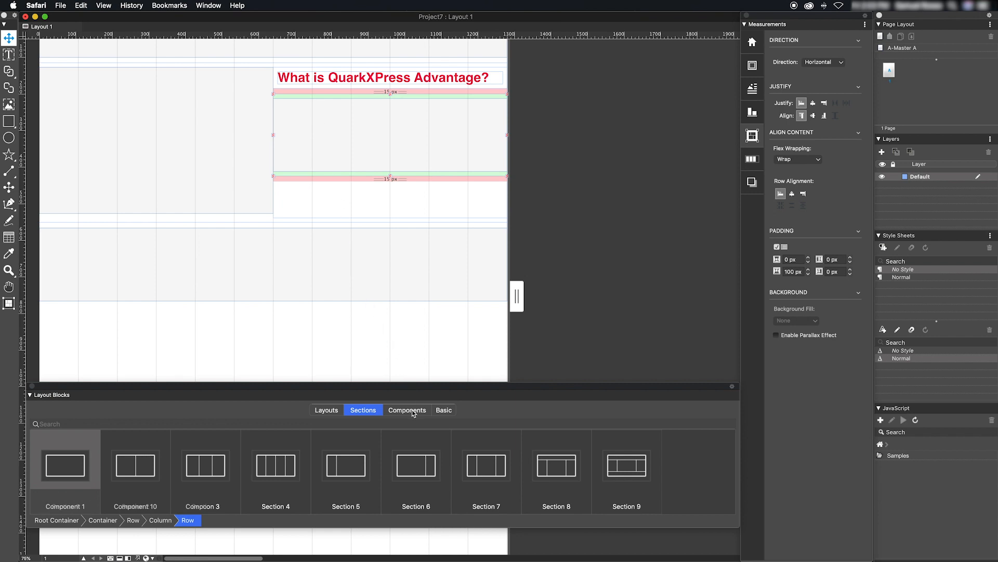
Step: Add a component reading 'QuarkXPress 2019' with its responsive web layouts line into the new section
click(407, 410)
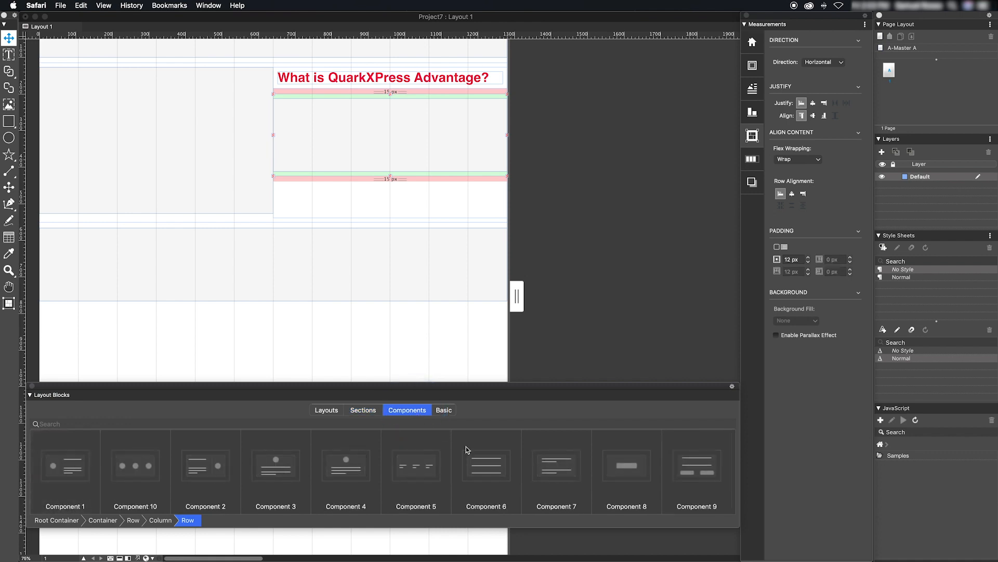
click(556, 465)
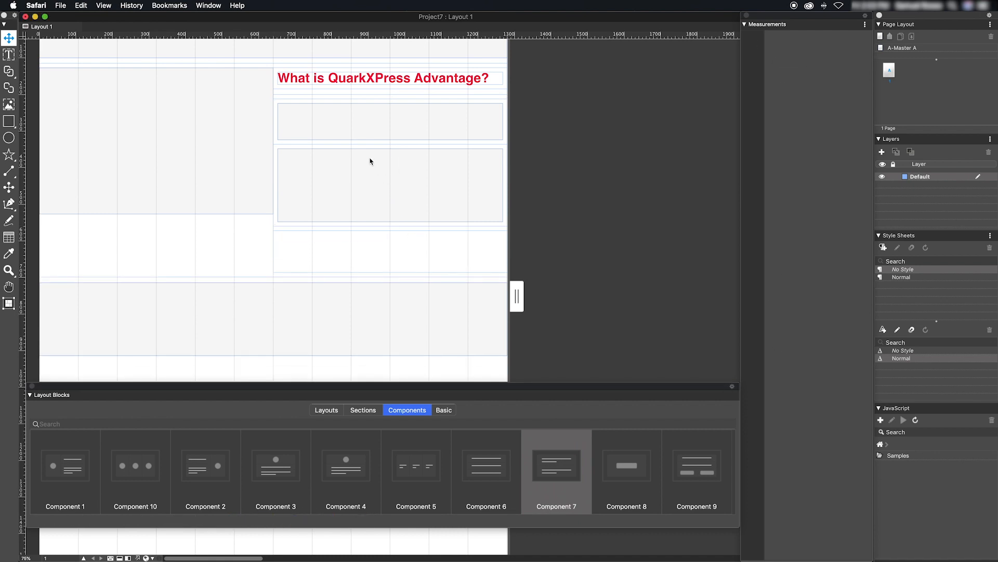
click(332, 122)
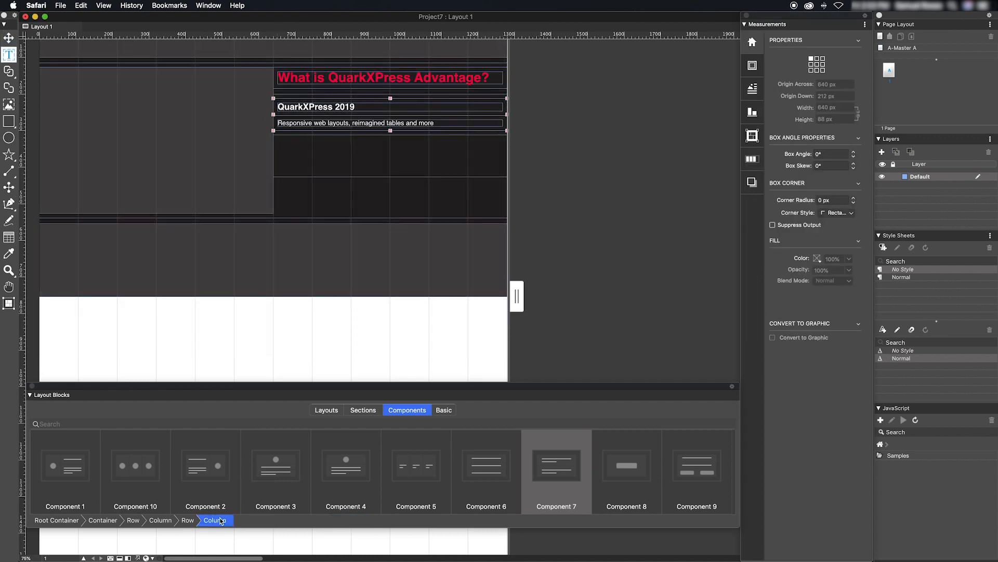
Step: Select the column containing the QuarkXPress 2019 feature block
click(215, 520)
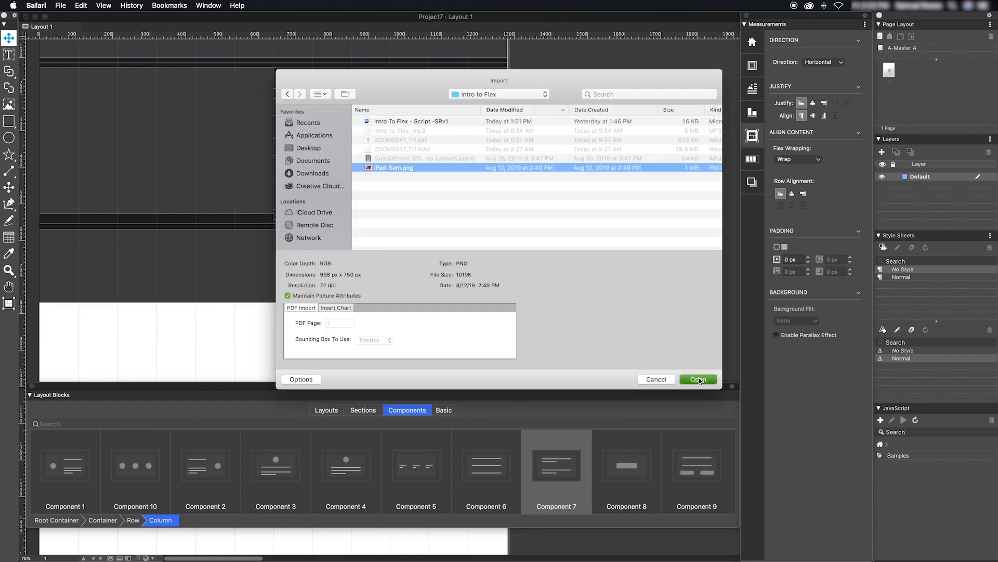
Step: Import iPad-5am.png into the left column, deselect, and list the preview options
click(698, 380)
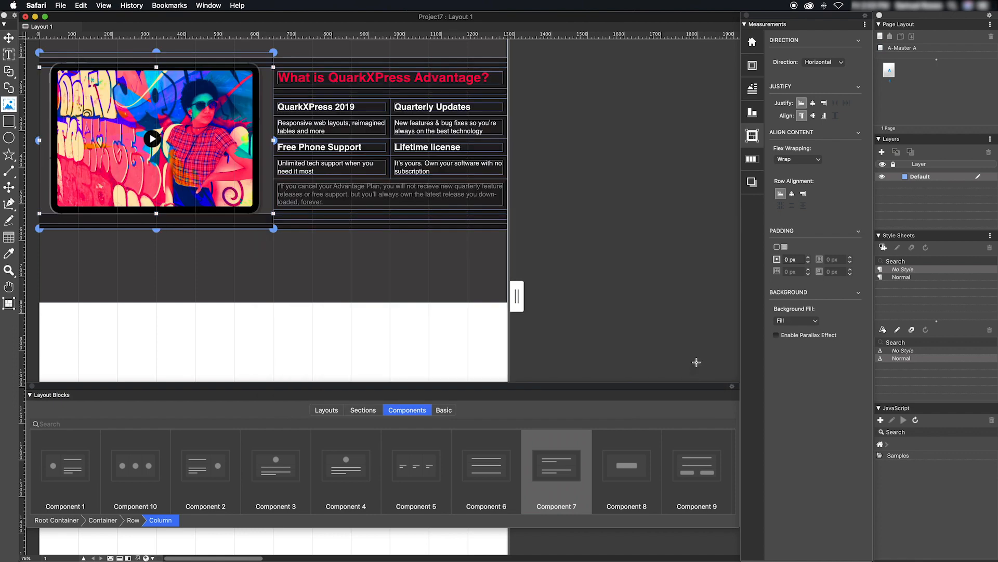
click(752, 181)
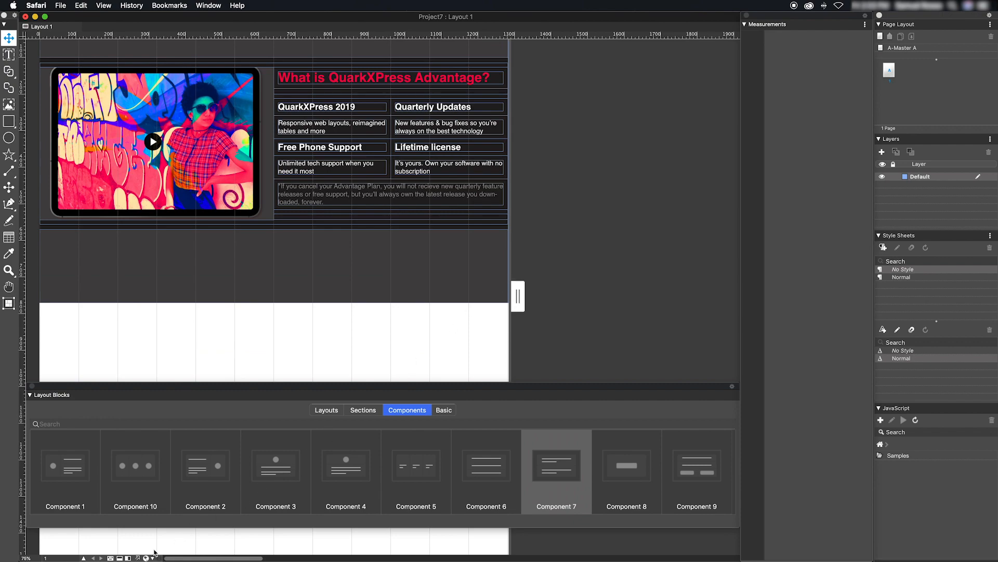
click(249, 557)
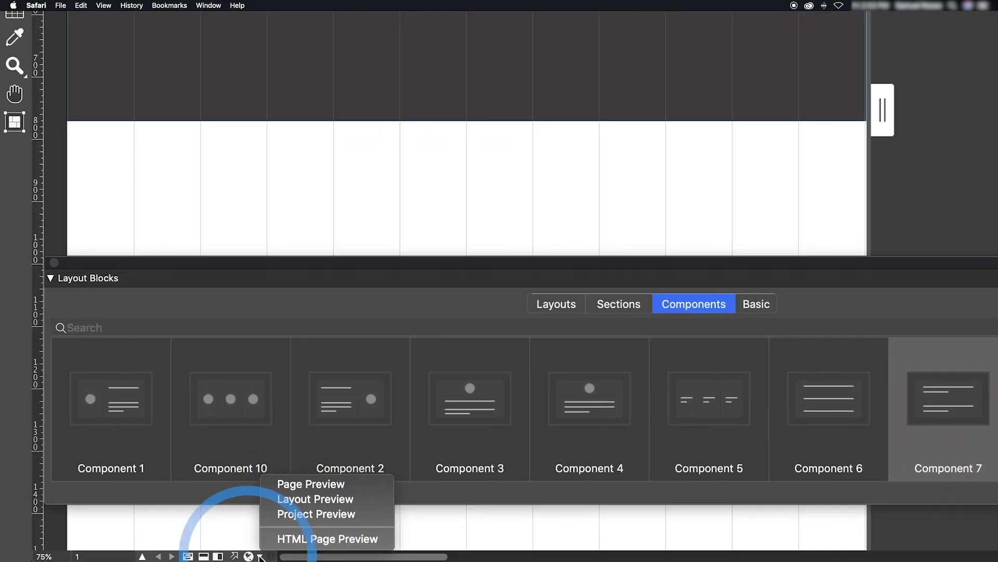